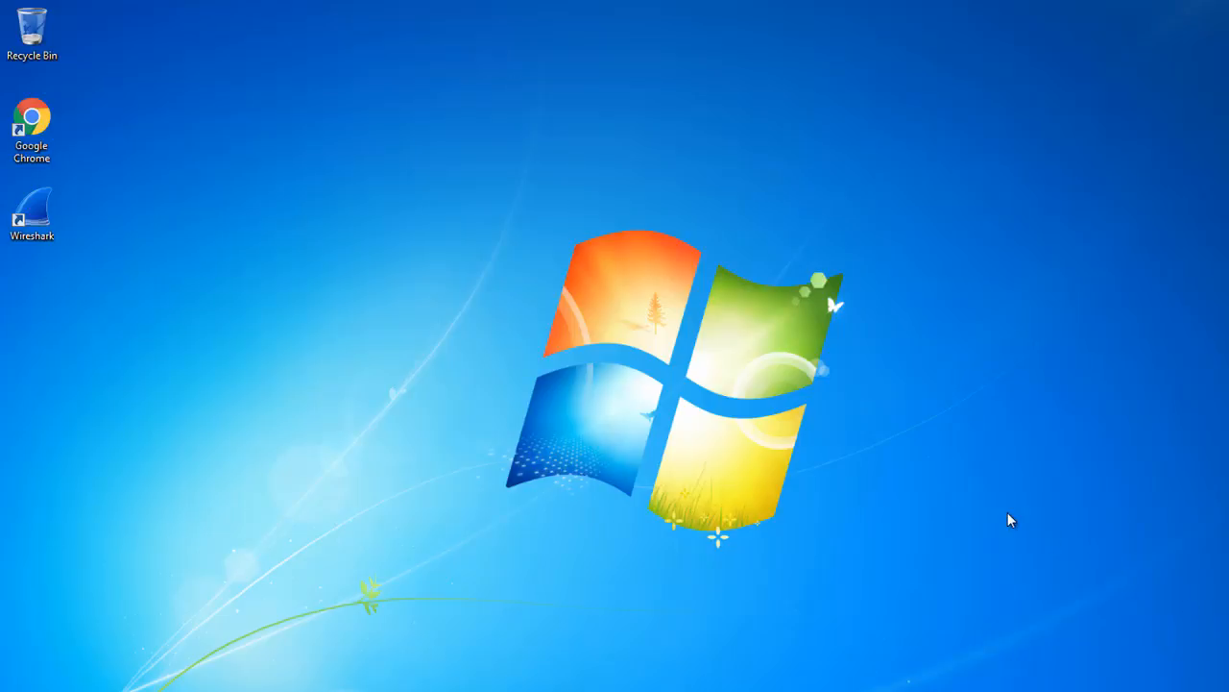
pyautogui.moveTo(1007, 515)
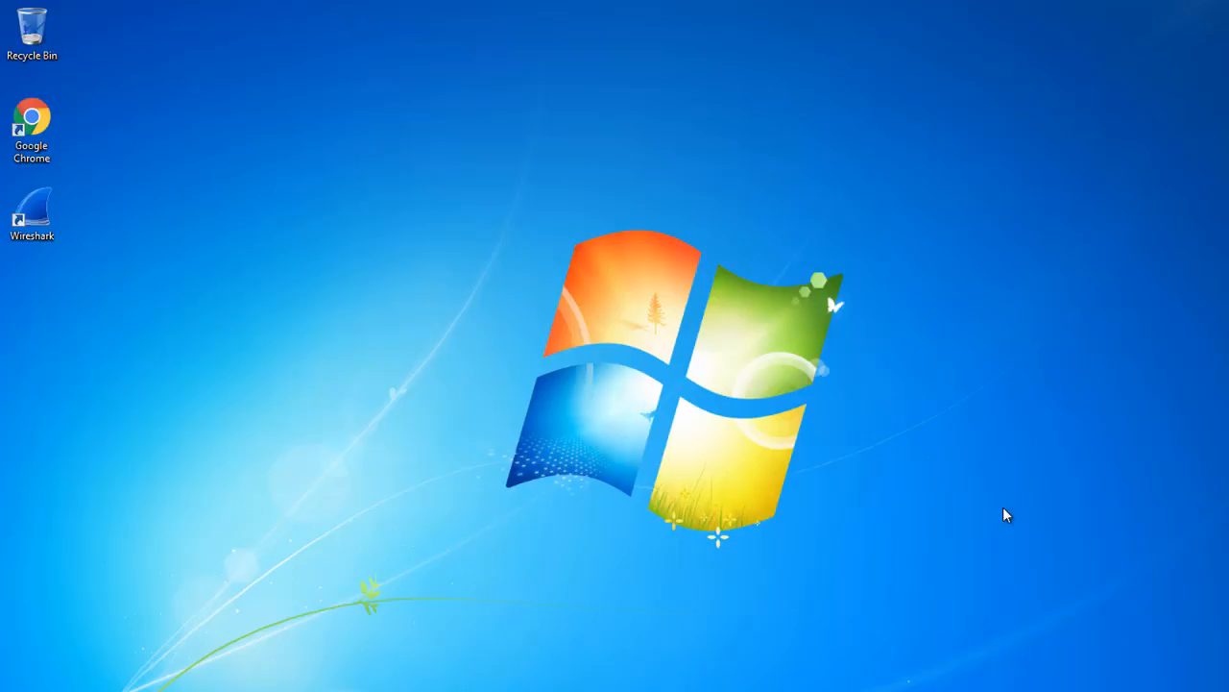
pyautogui.moveTo(824, 518)
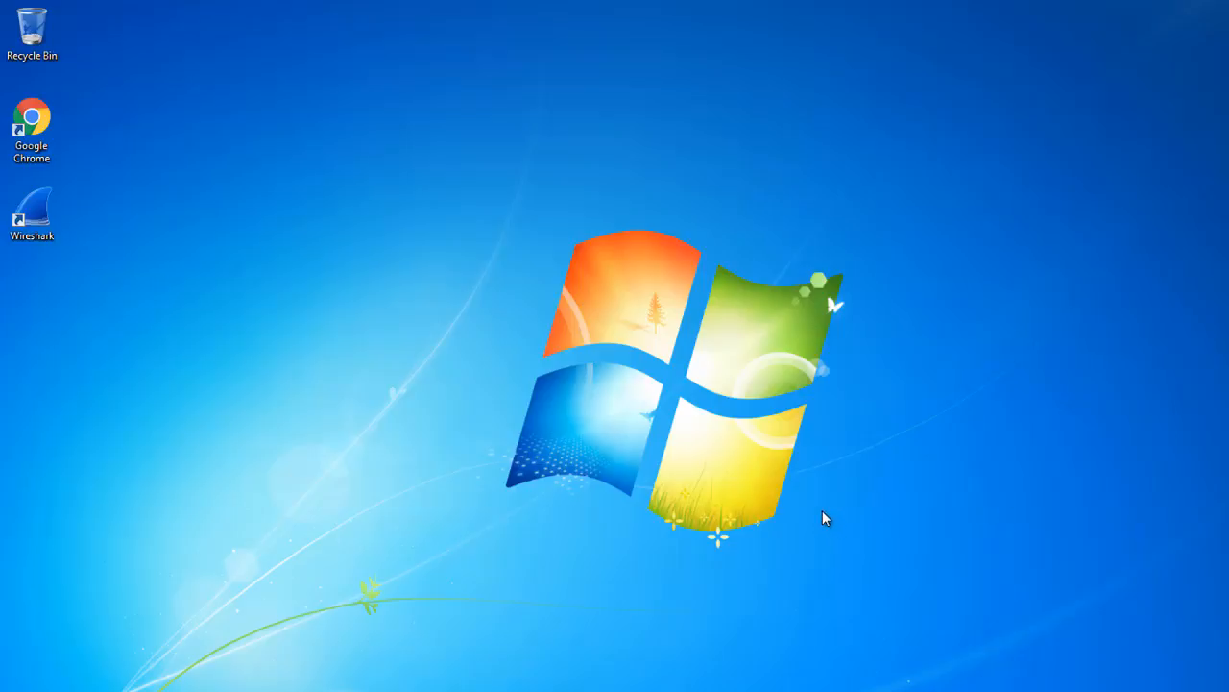
pyautogui.moveTo(323, 373)
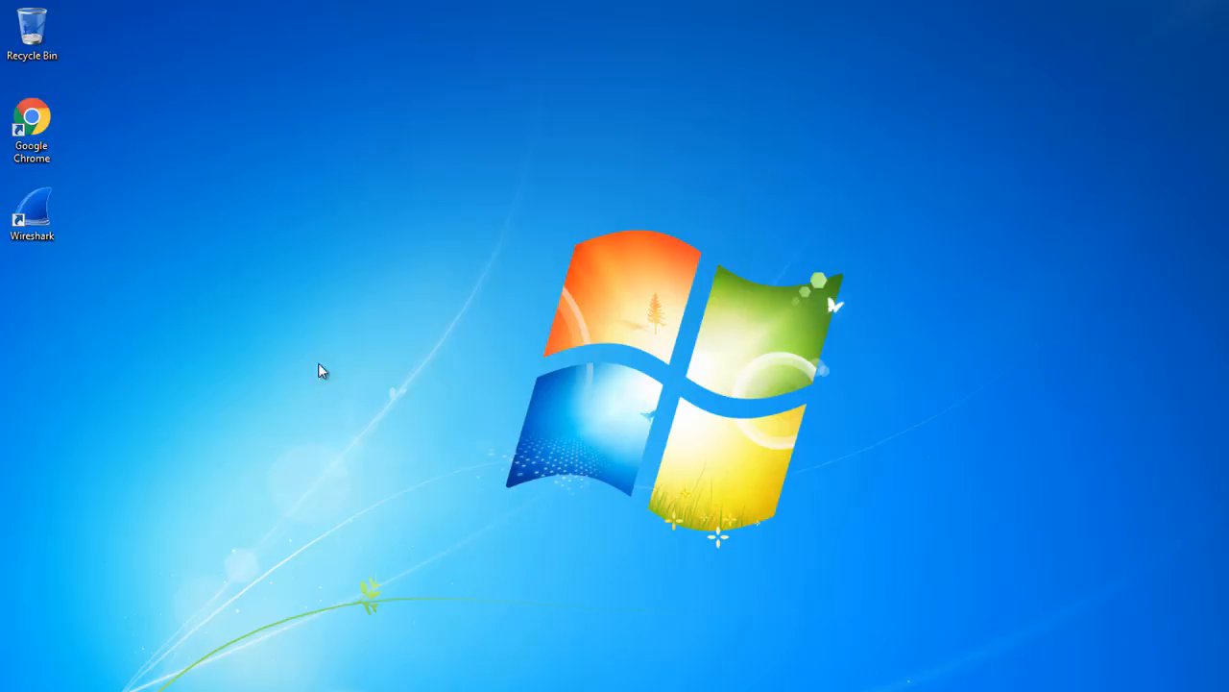
# - Launch Wireshark from its desktop shortcut
pyautogui.doubleClick(30, 211)
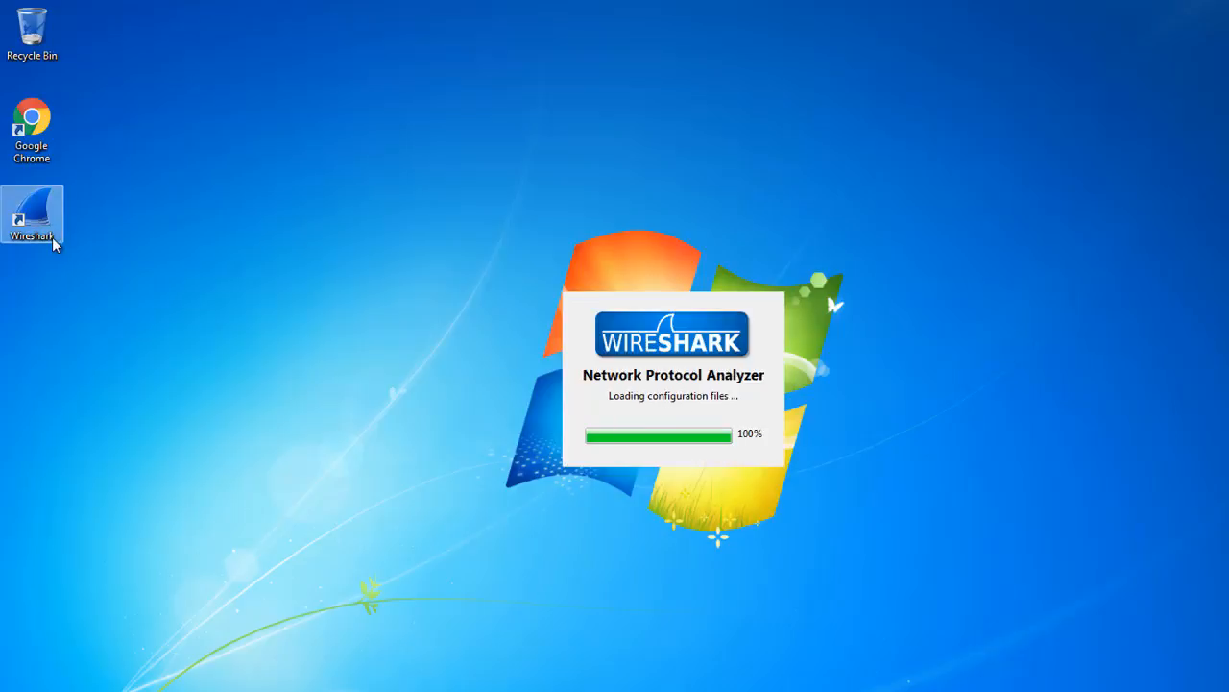
pyautogui.moveTo(139, 421)
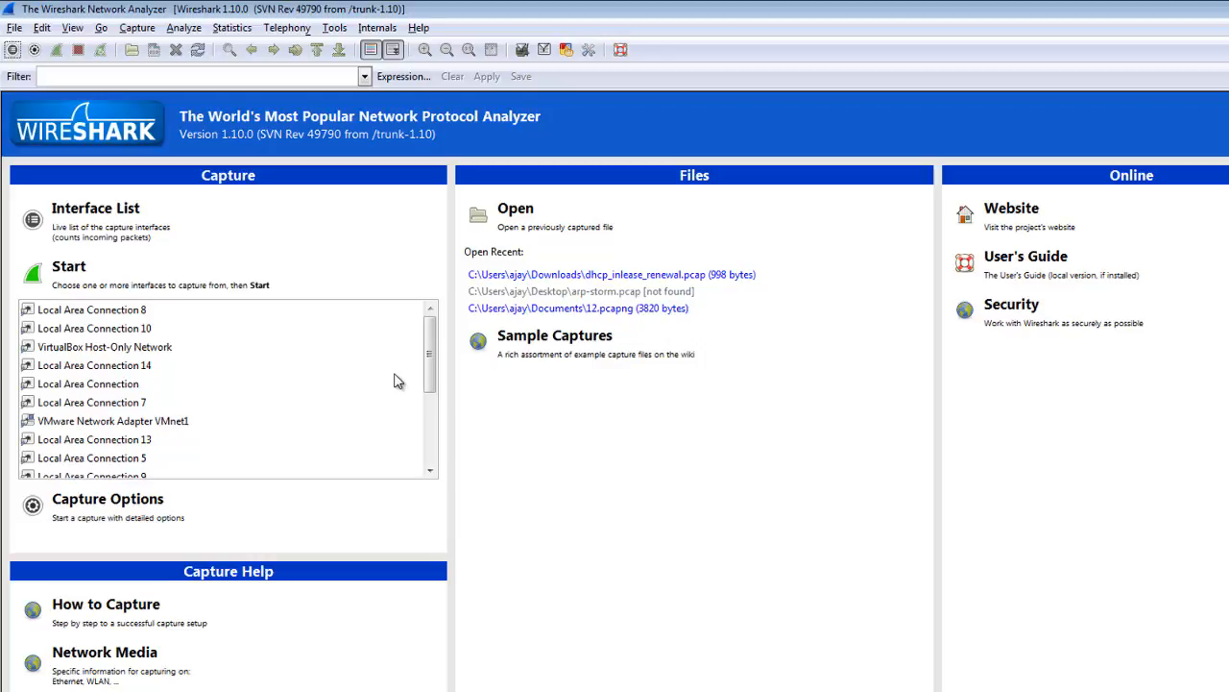
pyautogui.moveTo(357, 340)
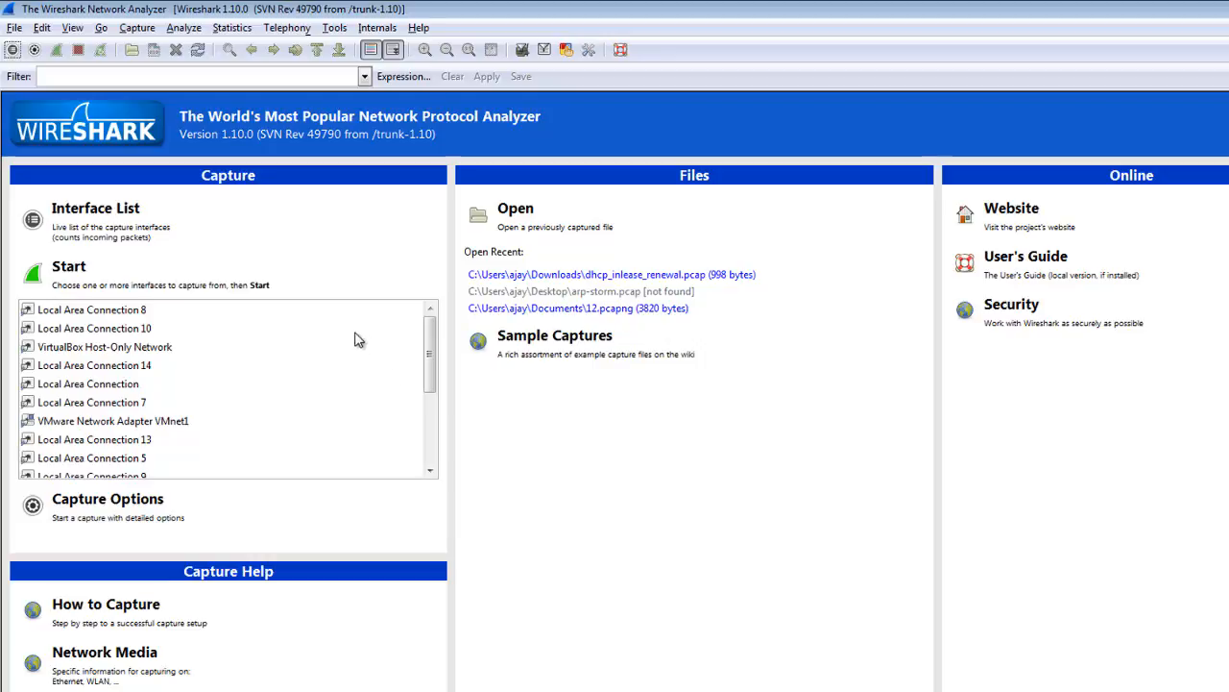
# - Start a capture on Local Area Connection with the 'icmp' capture filter
pyautogui.click(89, 384)
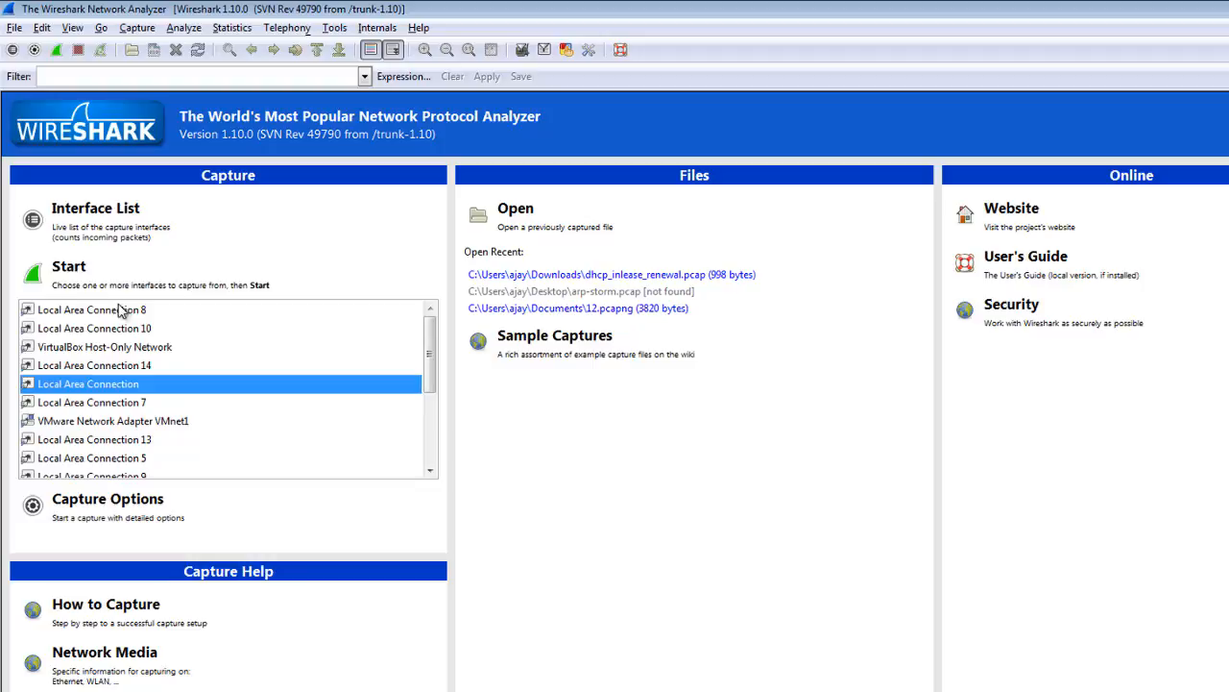
pyautogui.moveTo(104, 277)
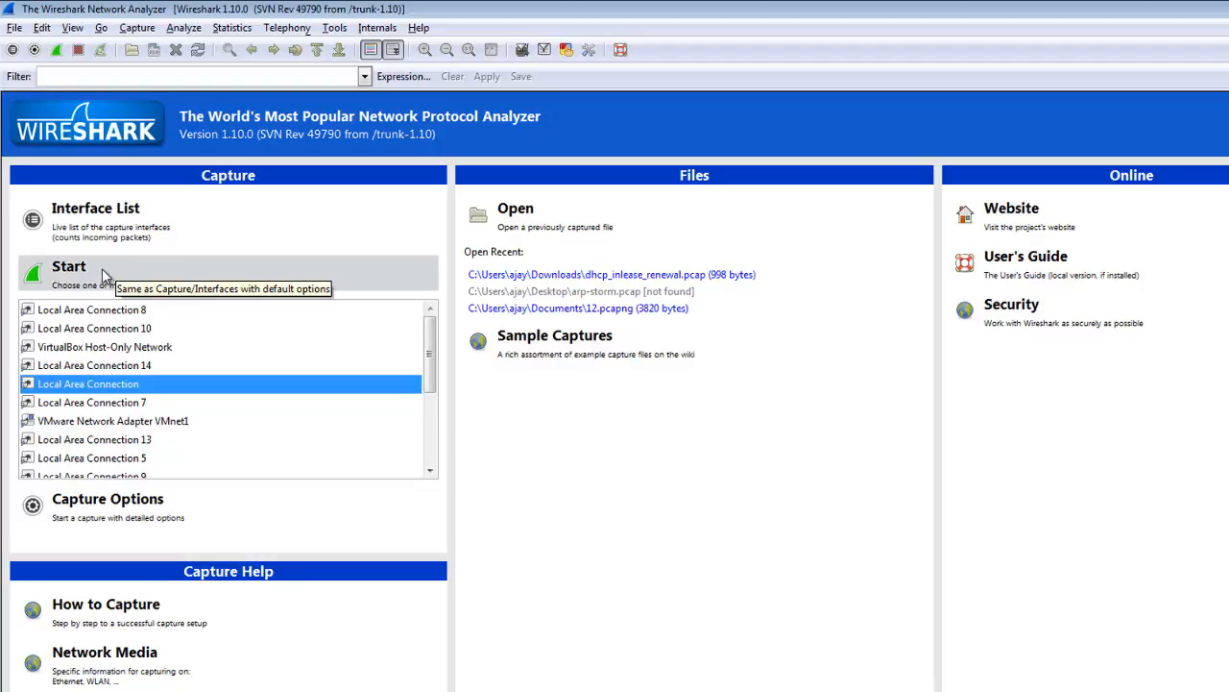
pyautogui.moveTo(107, 500)
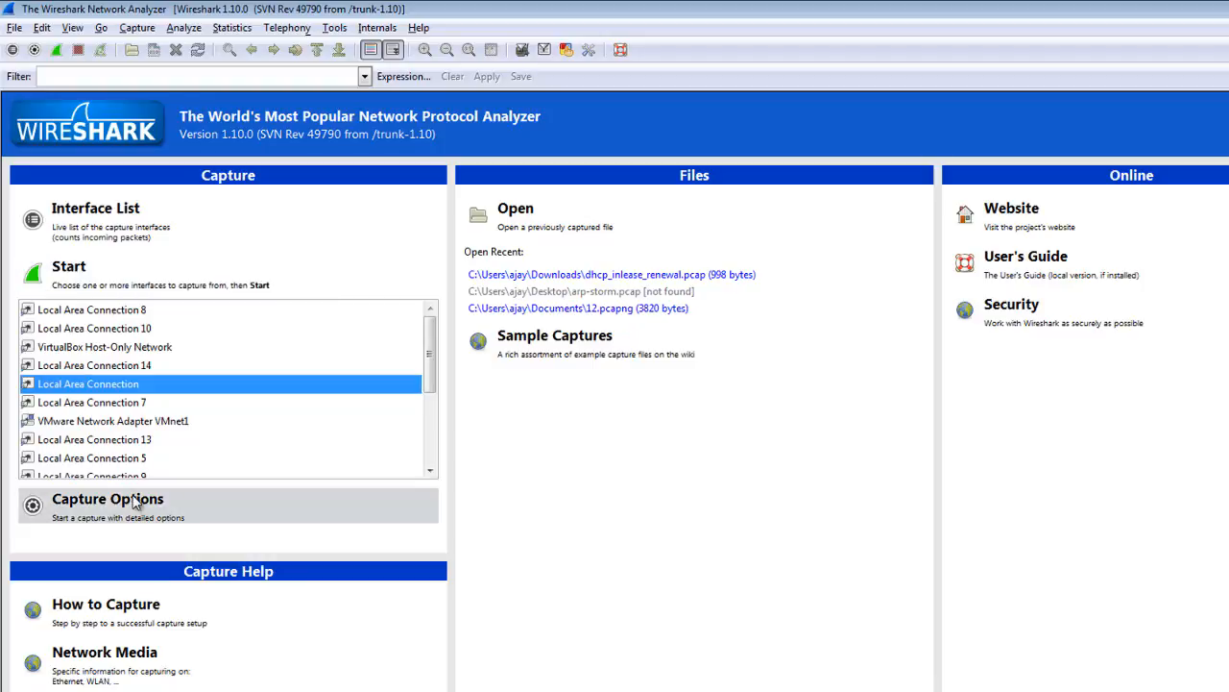
pyautogui.click(108, 499)
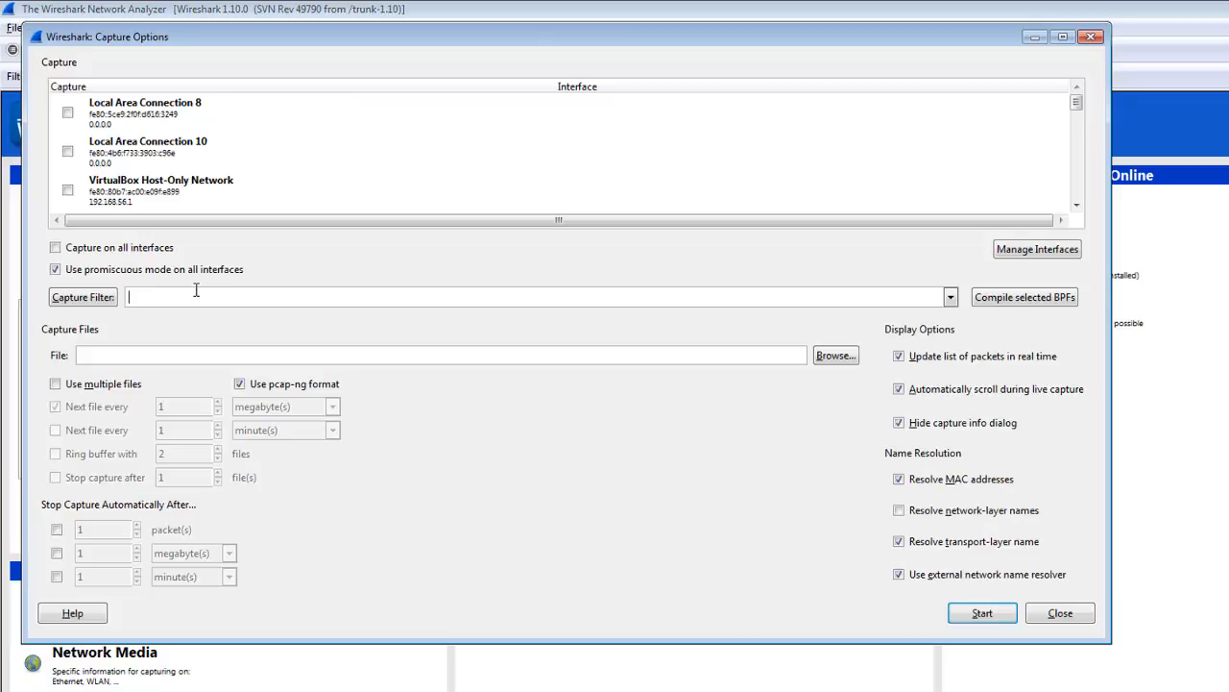
pyautogui.write('icmp')
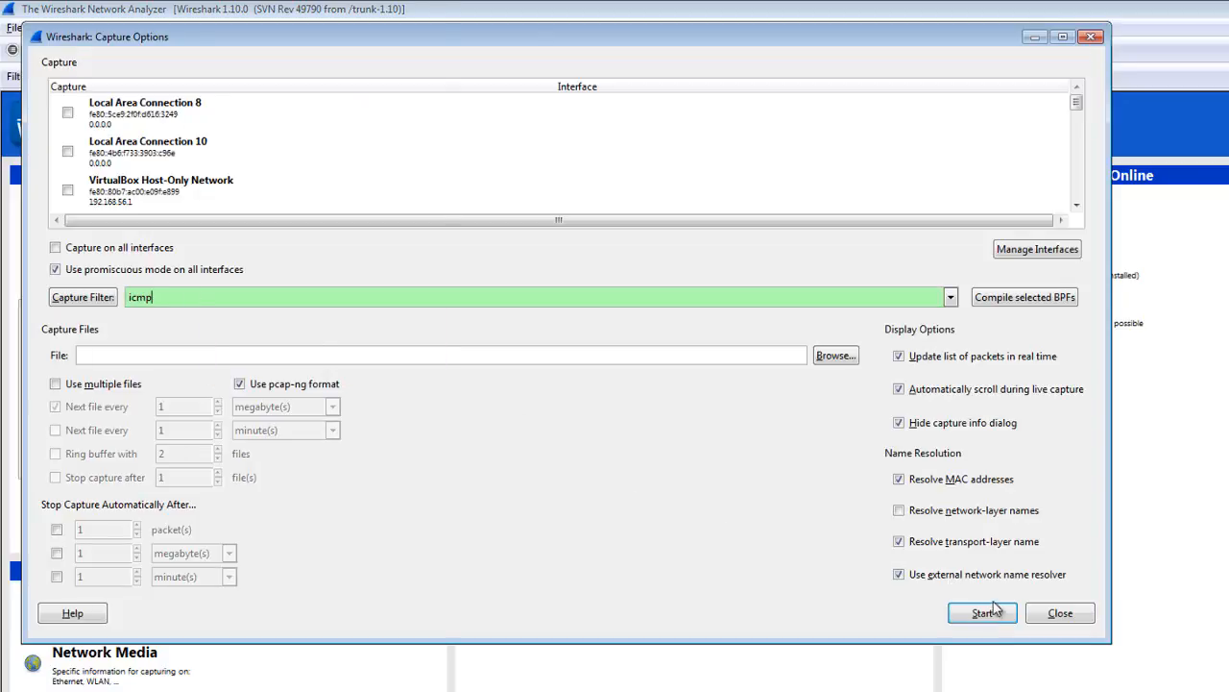
pyautogui.click(981, 611)
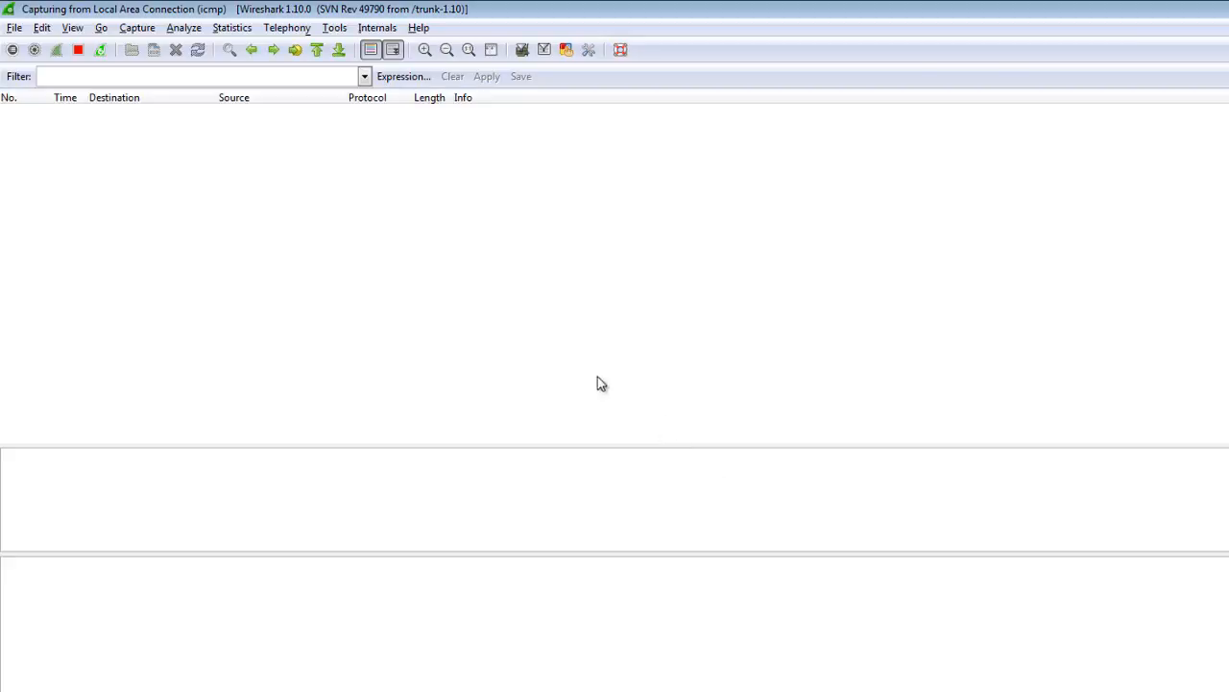
pyautogui.moveTo(471, 311)
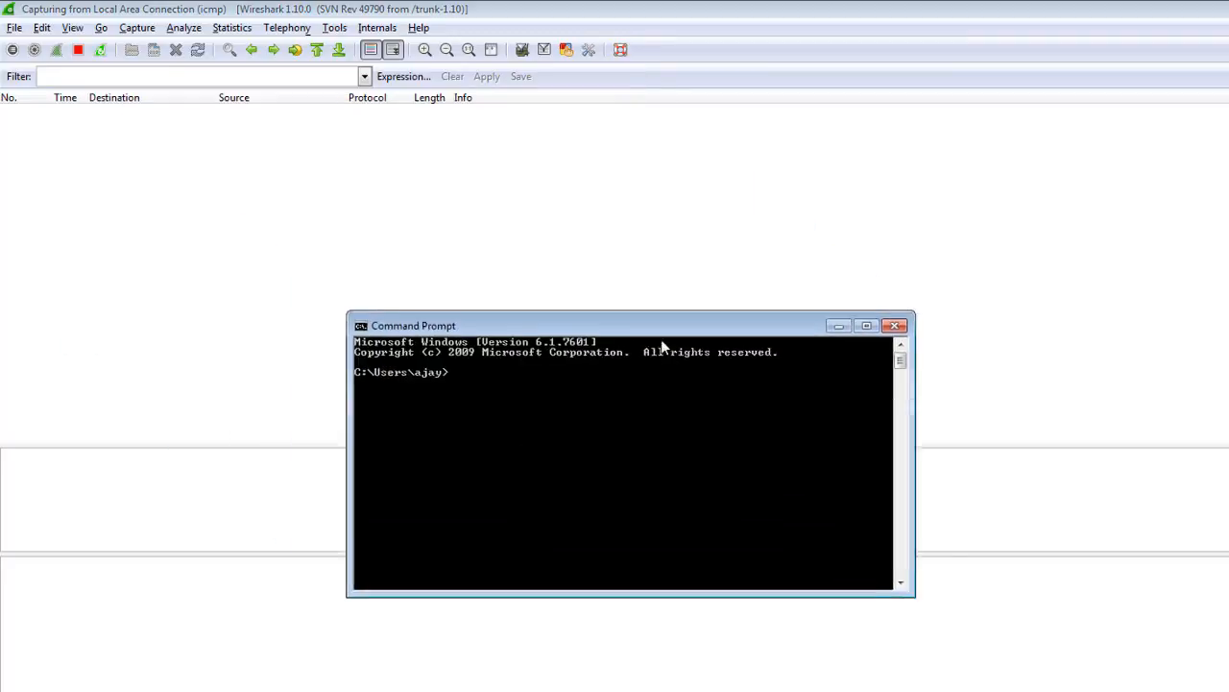
# - Ping the loopback address 127.0.0.1 from the Command Prompt
pyautogui.moveTo(413, 324); pyautogui.dragTo(457, 362)
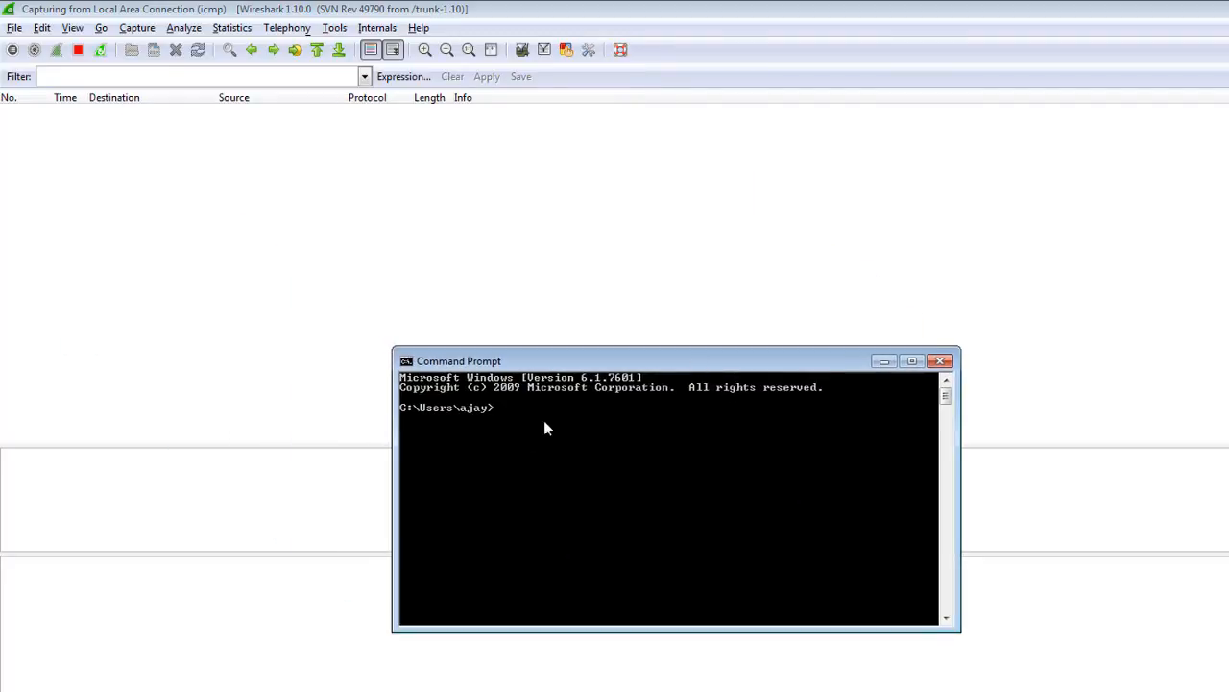
pyautogui.write('ping')
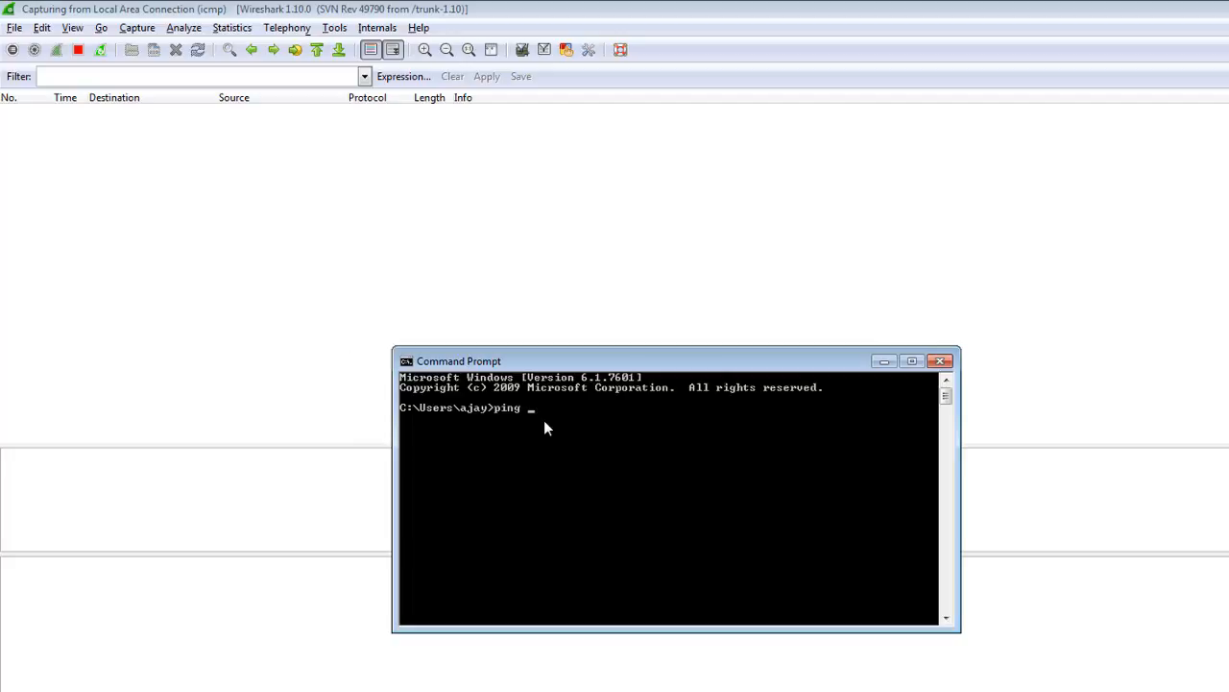
pyautogui.write('192')
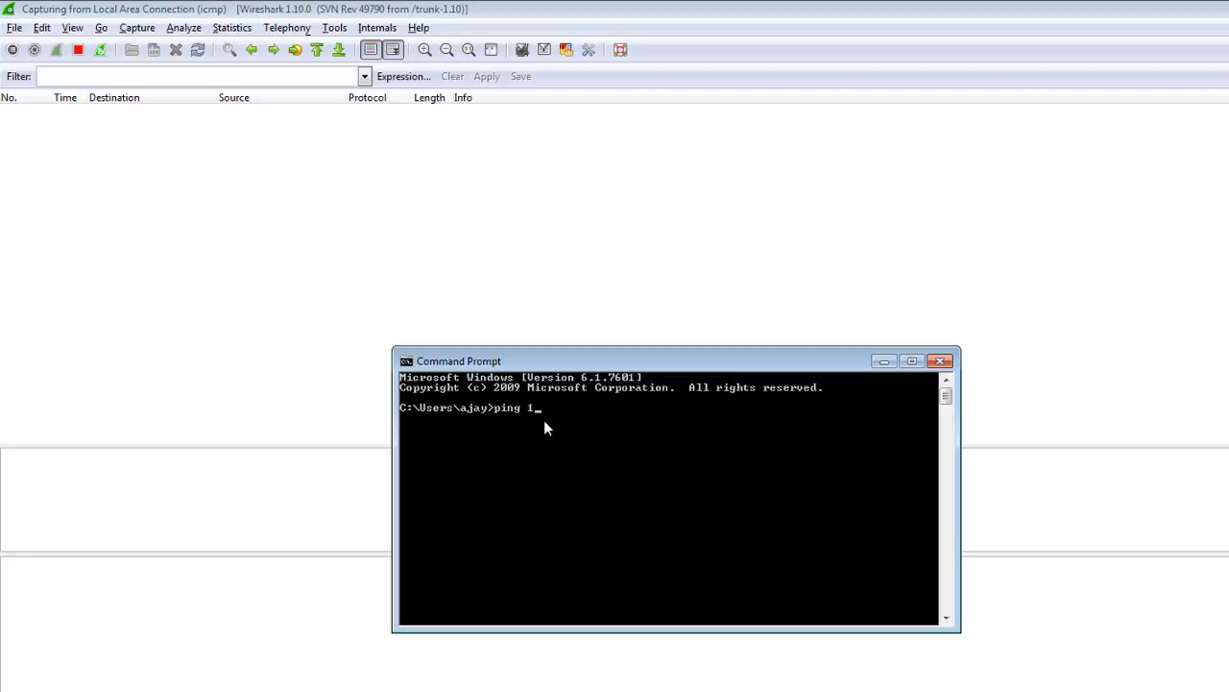
pyautogui.write('27')
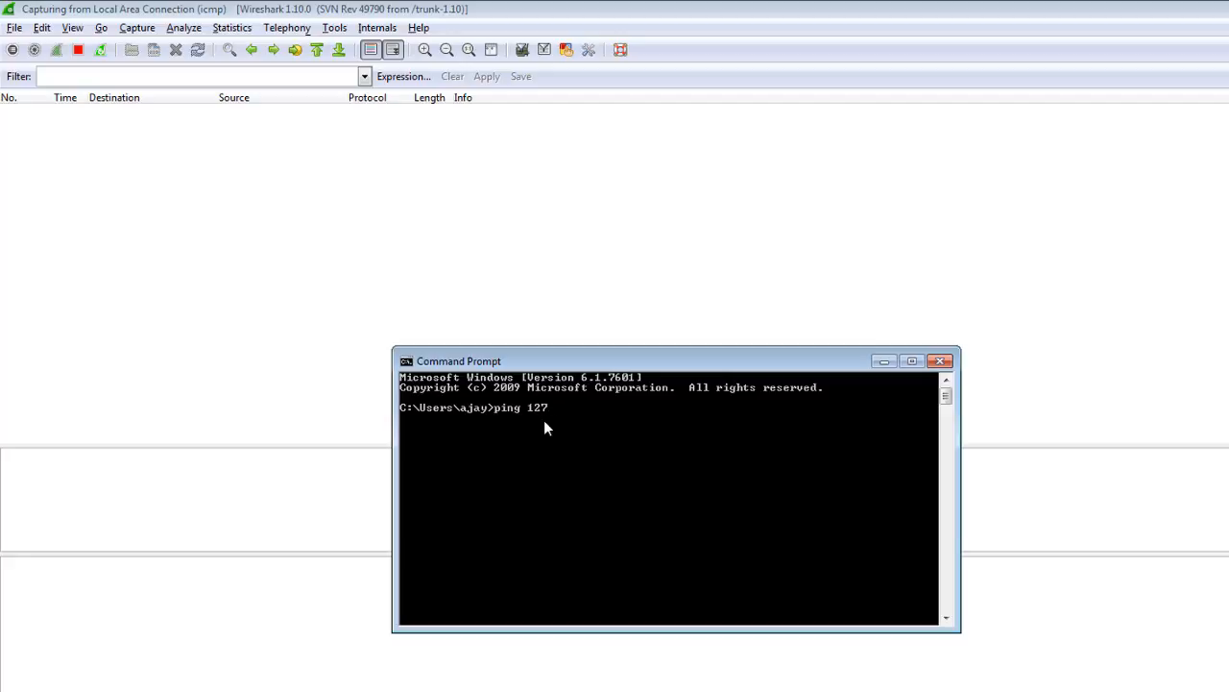
pyautogui.write('.0.0.')
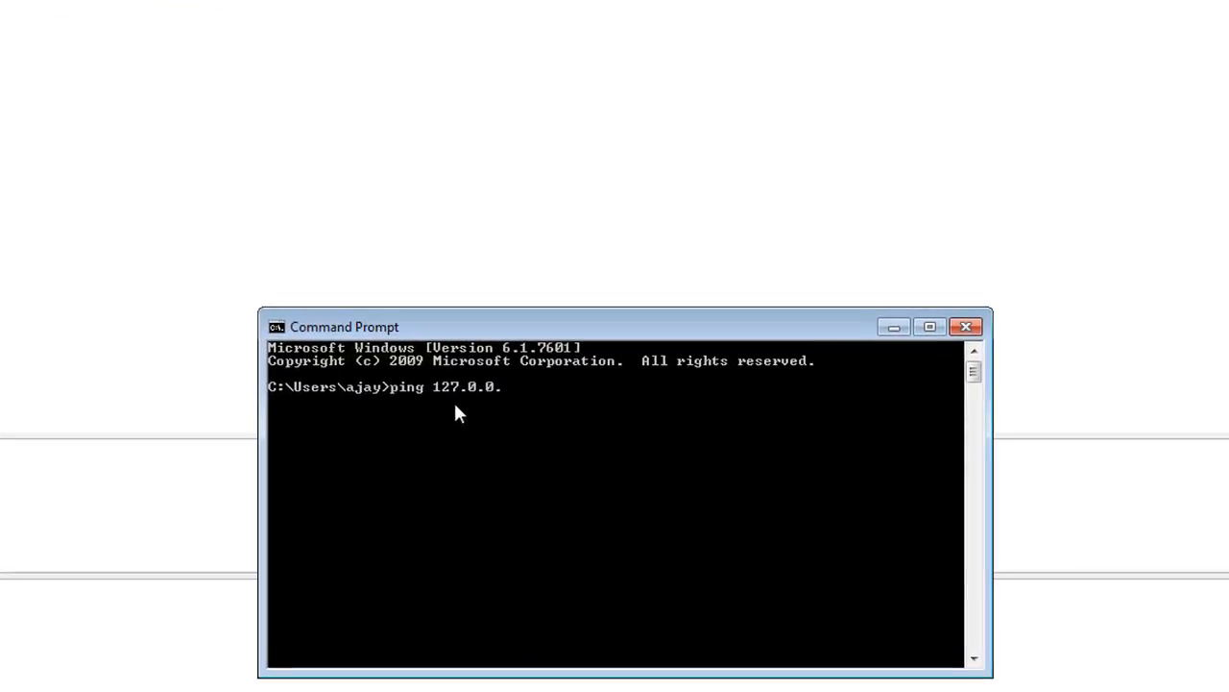
pyautogui.write('1')
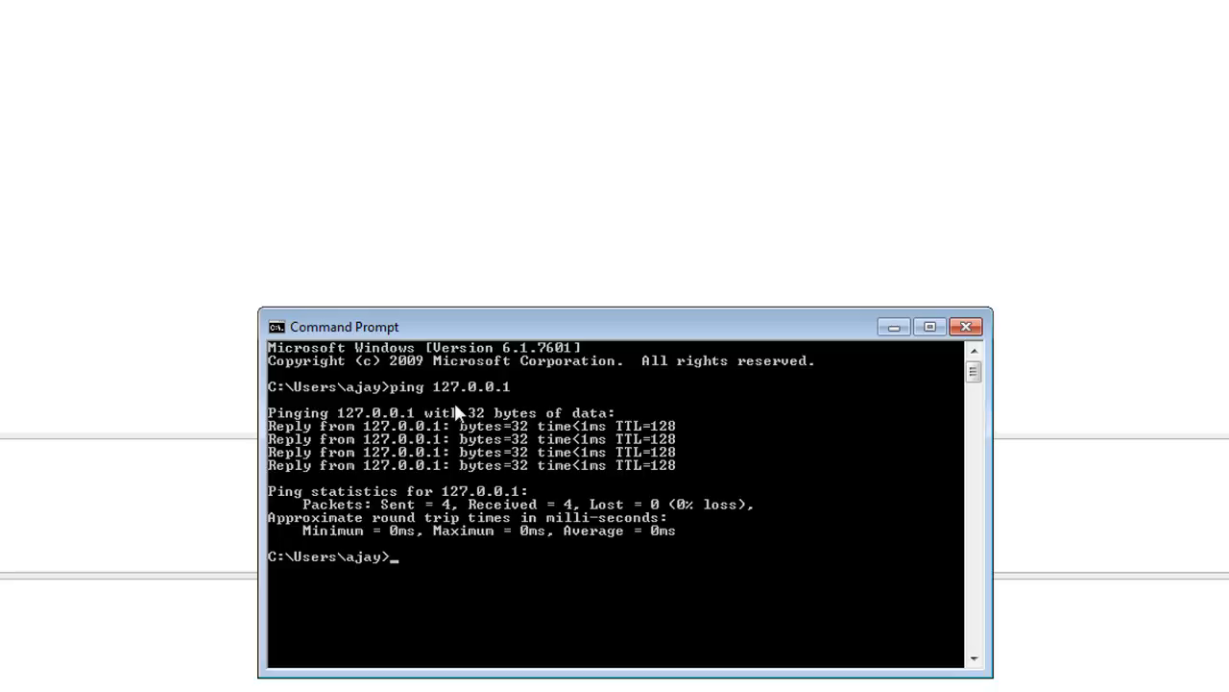
pyautogui.moveTo(580, 391)
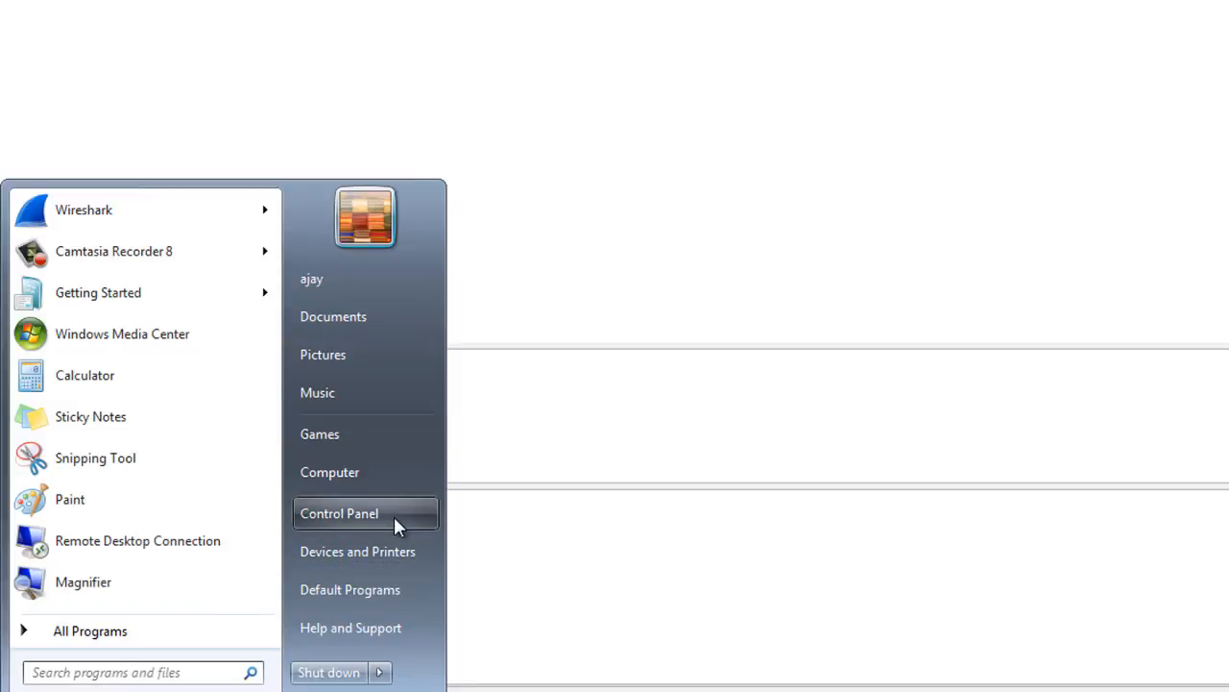
# - Reach the network adapter list via Network and Sharing Center in Control Panel
pyautogui.click(338, 512)
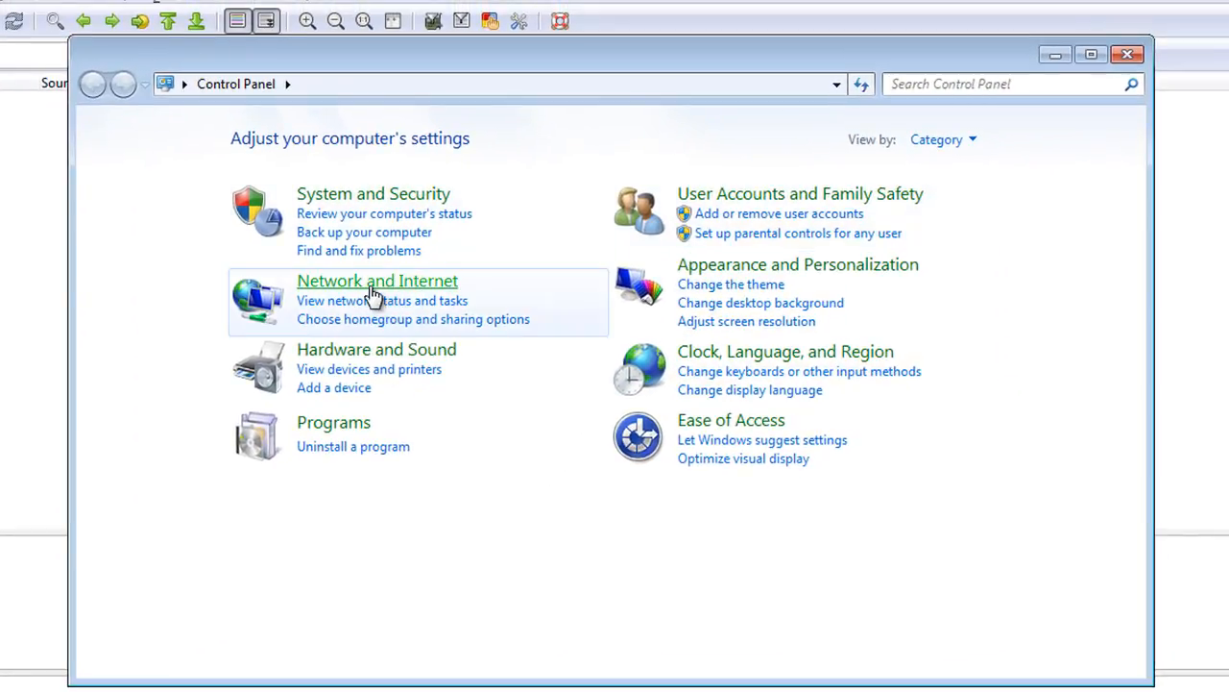
pyautogui.click(376, 280)
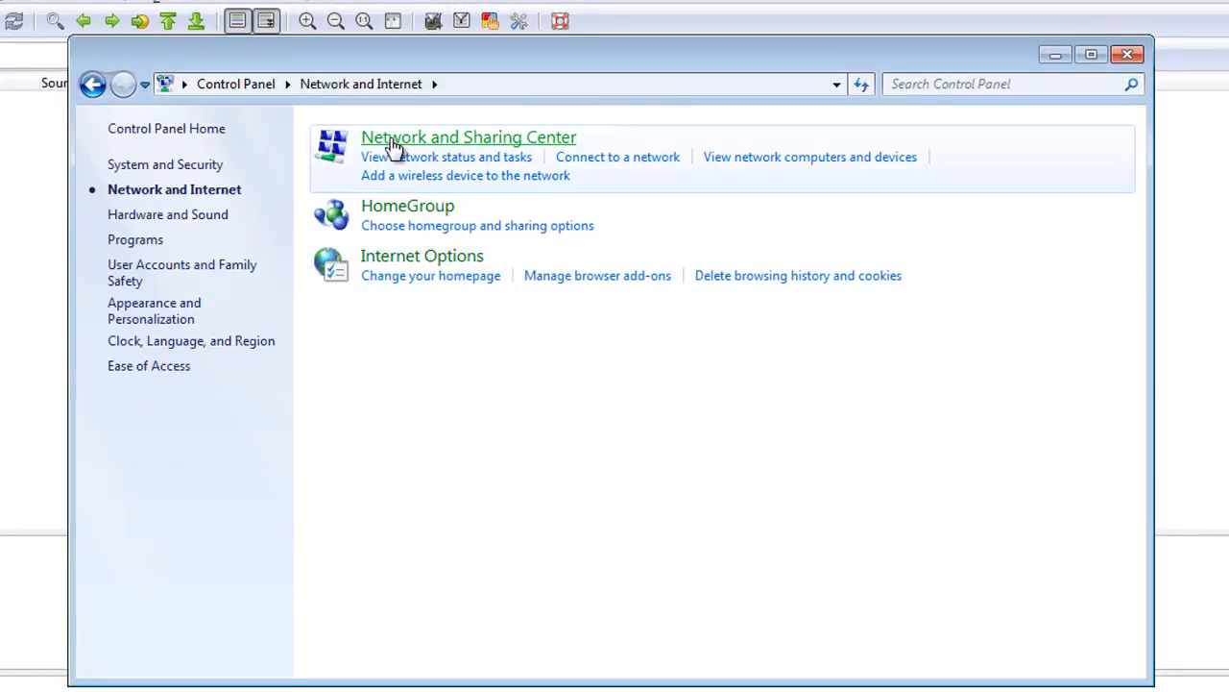
pyautogui.click(469, 137)
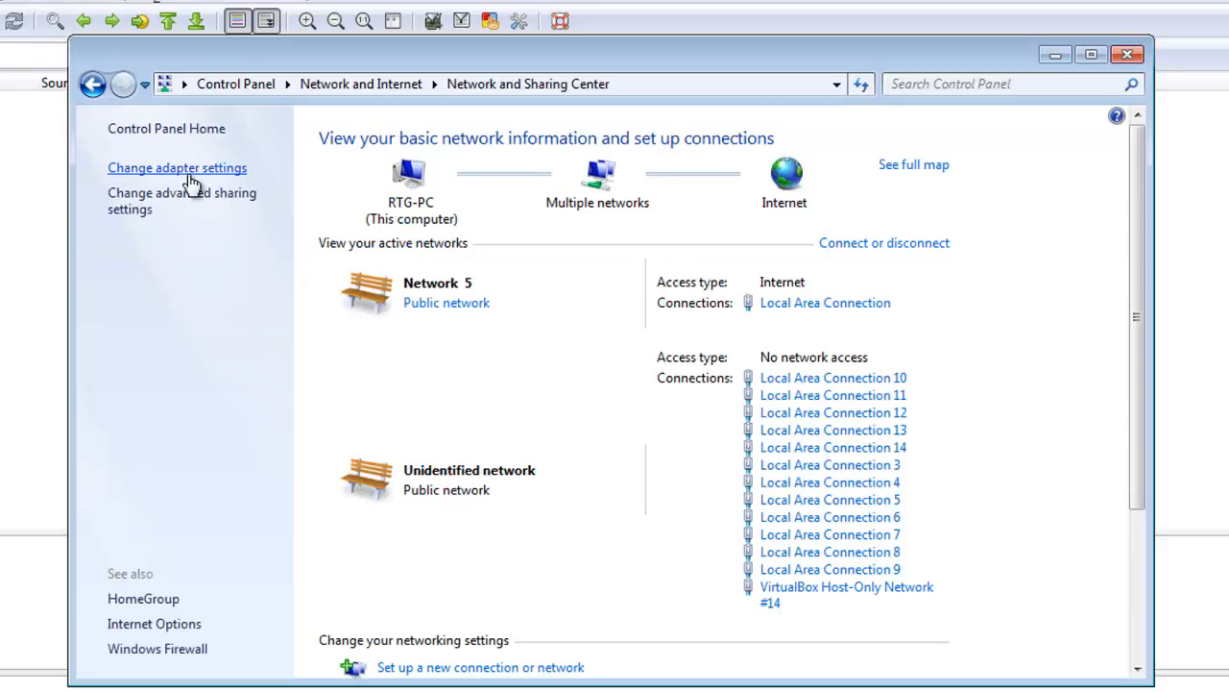
pyautogui.click(177, 167)
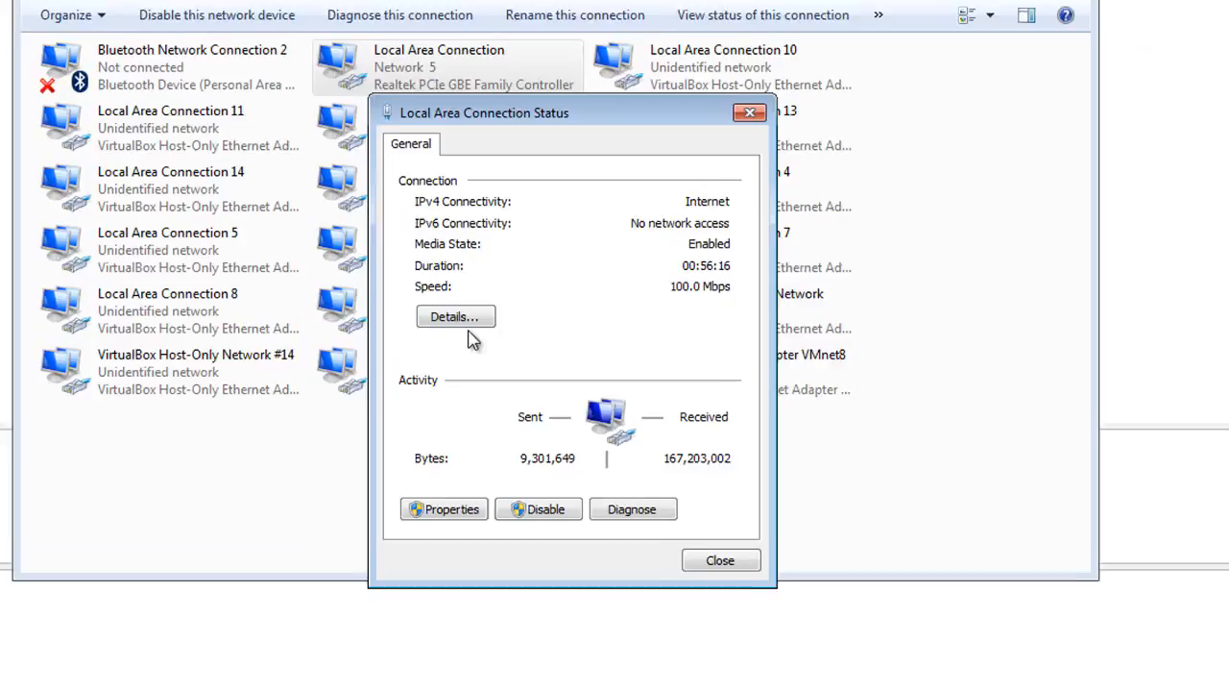
# - View the Local Area Connection details (IPv4 192.168.8.3, gateway 192.168.8.1), then close them
pyautogui.click(453, 315)
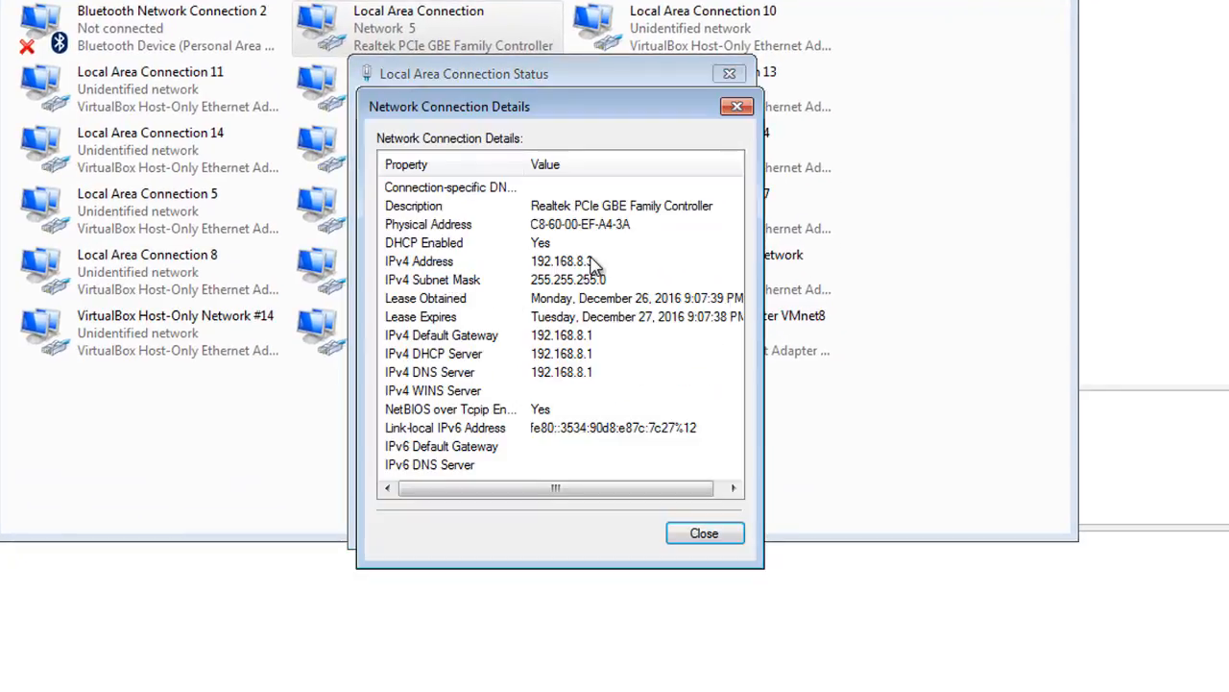
pyautogui.moveTo(484, 348)
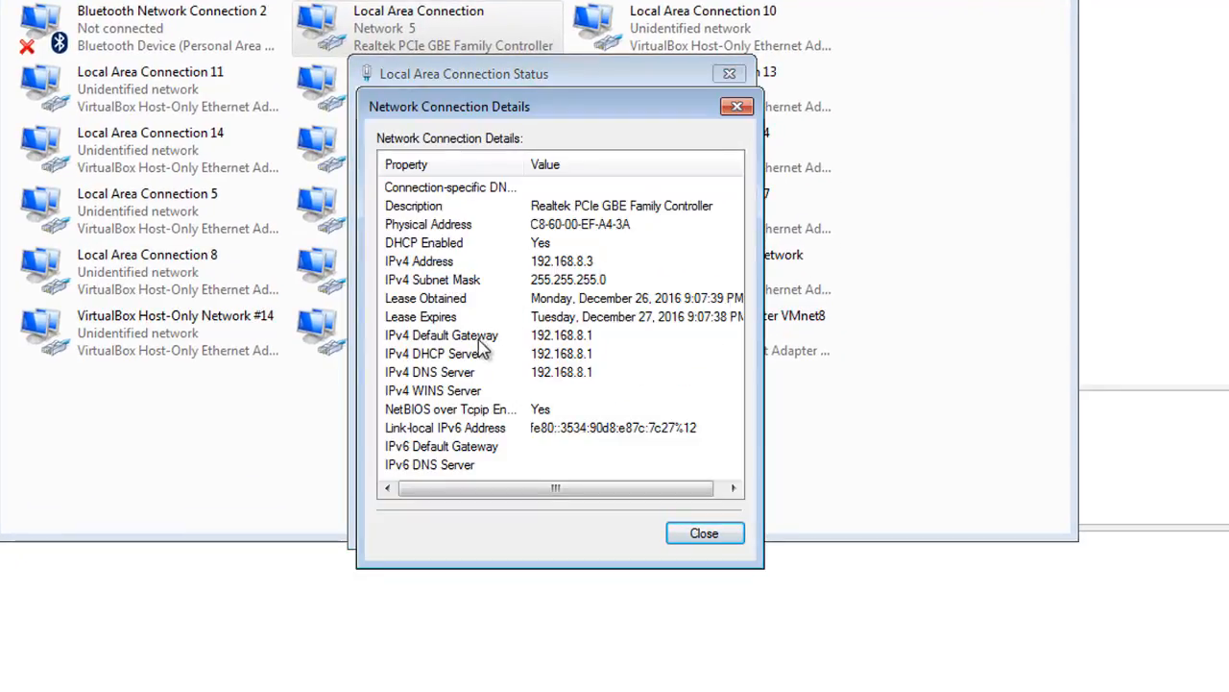
pyautogui.moveTo(588, 349)
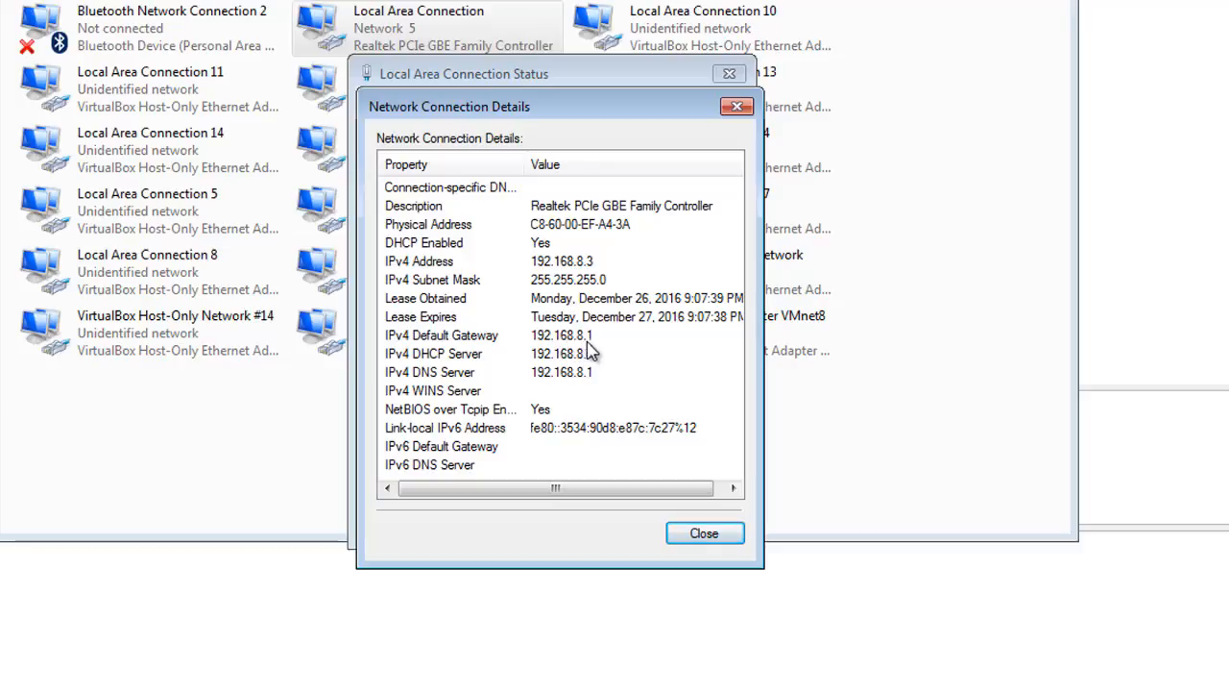
pyautogui.click(703, 534)
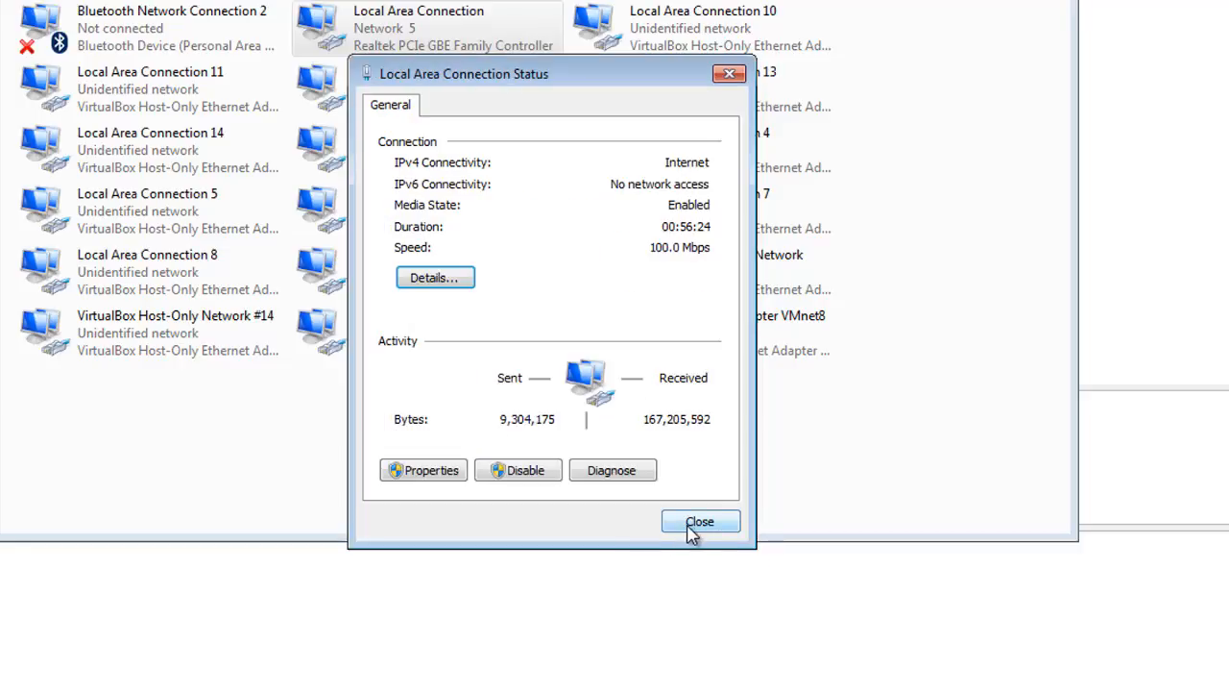
pyautogui.click(699, 520)
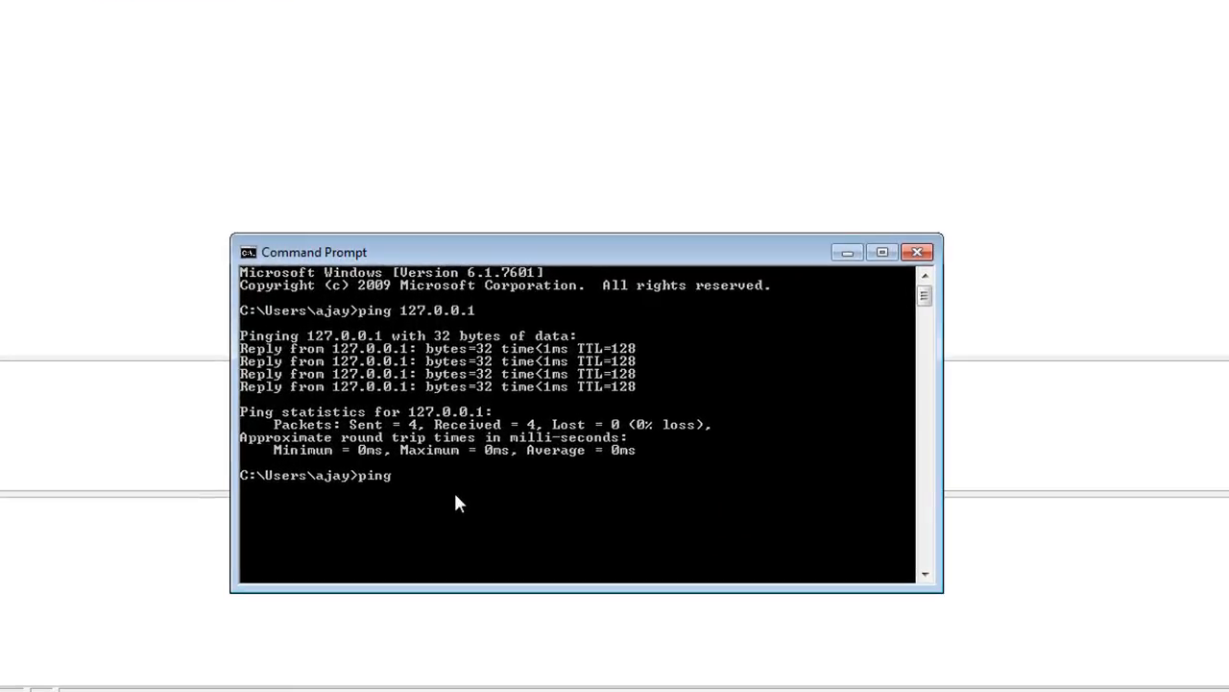
# - Ping an address on the 192.168 local network from the Command Prompt
pyautogui.write('192.16')
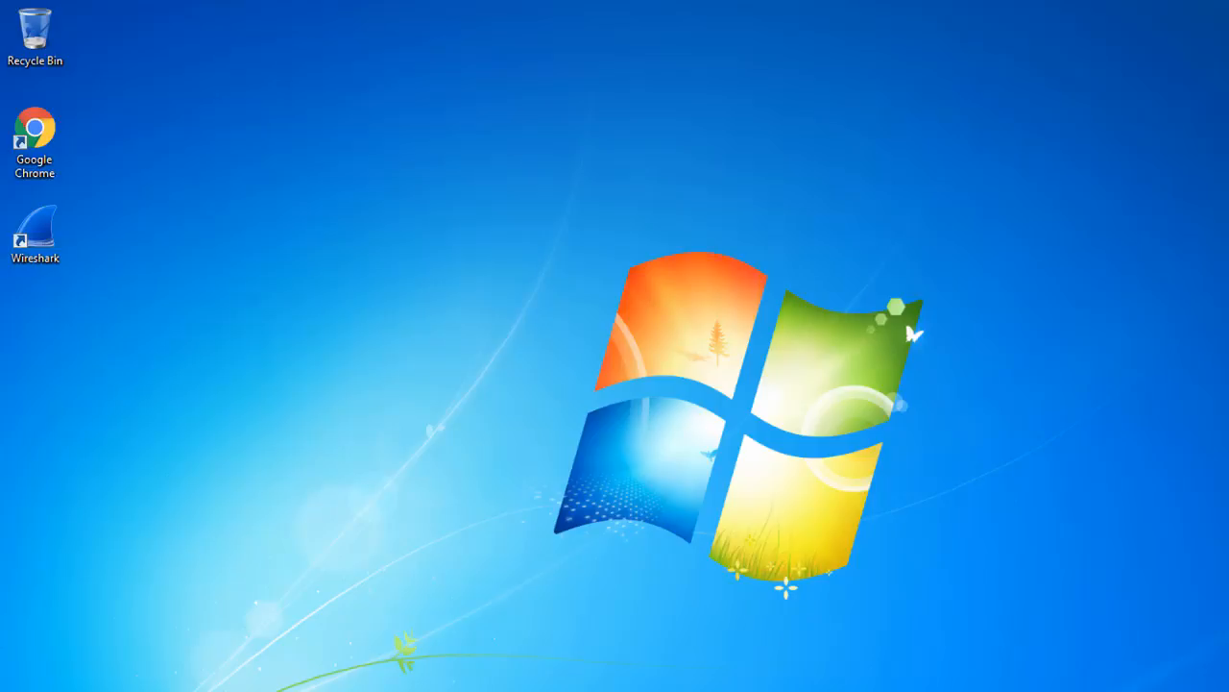
# - Relaunch Wireshark to its start page listing the capture interfaces
pyautogui.doubleClick(34, 234)
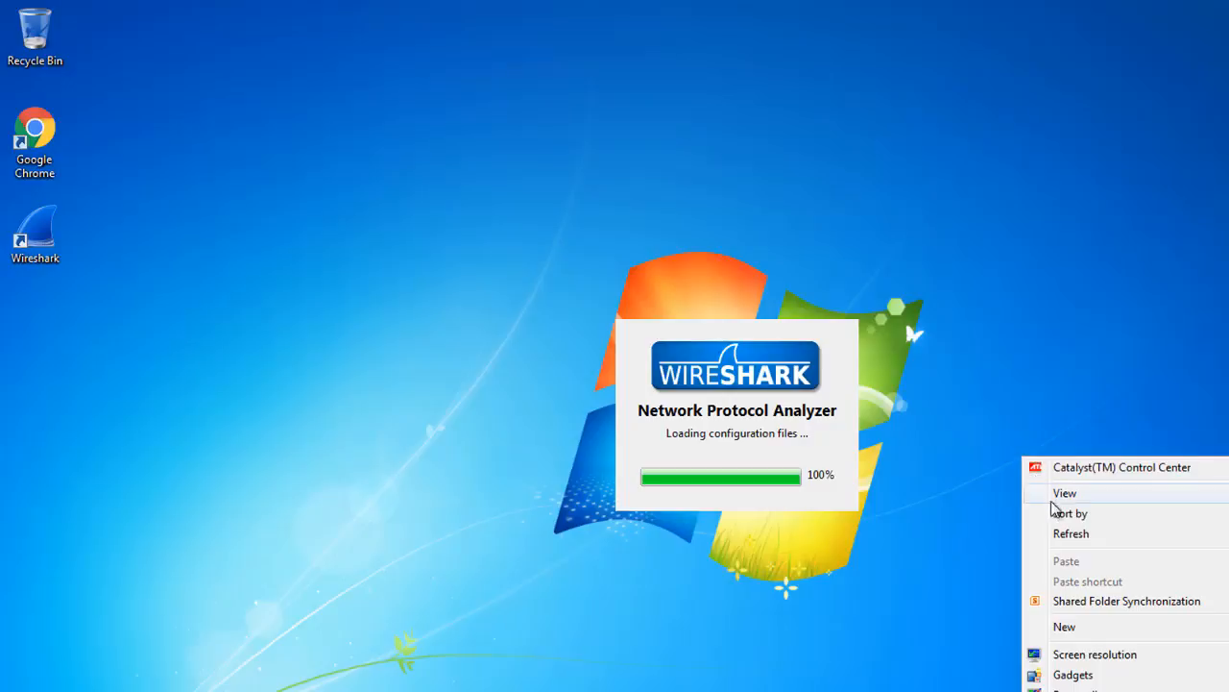
pyautogui.click(1083, 517)
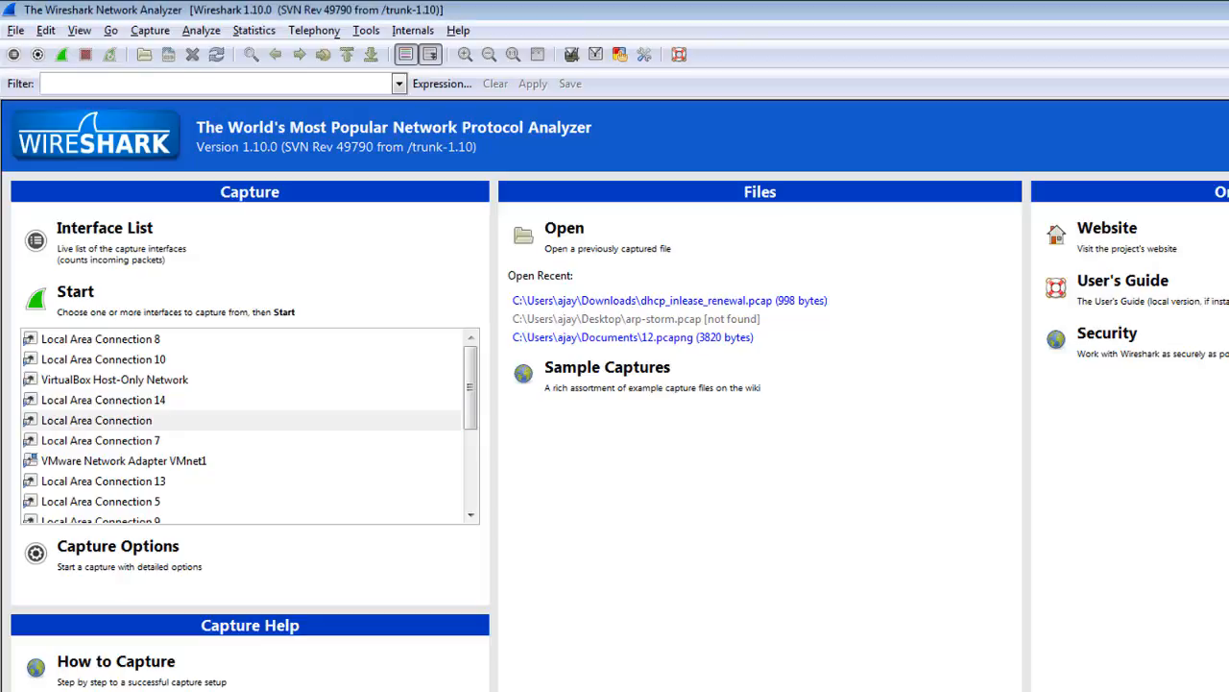
pyautogui.moveTo(663, 458)
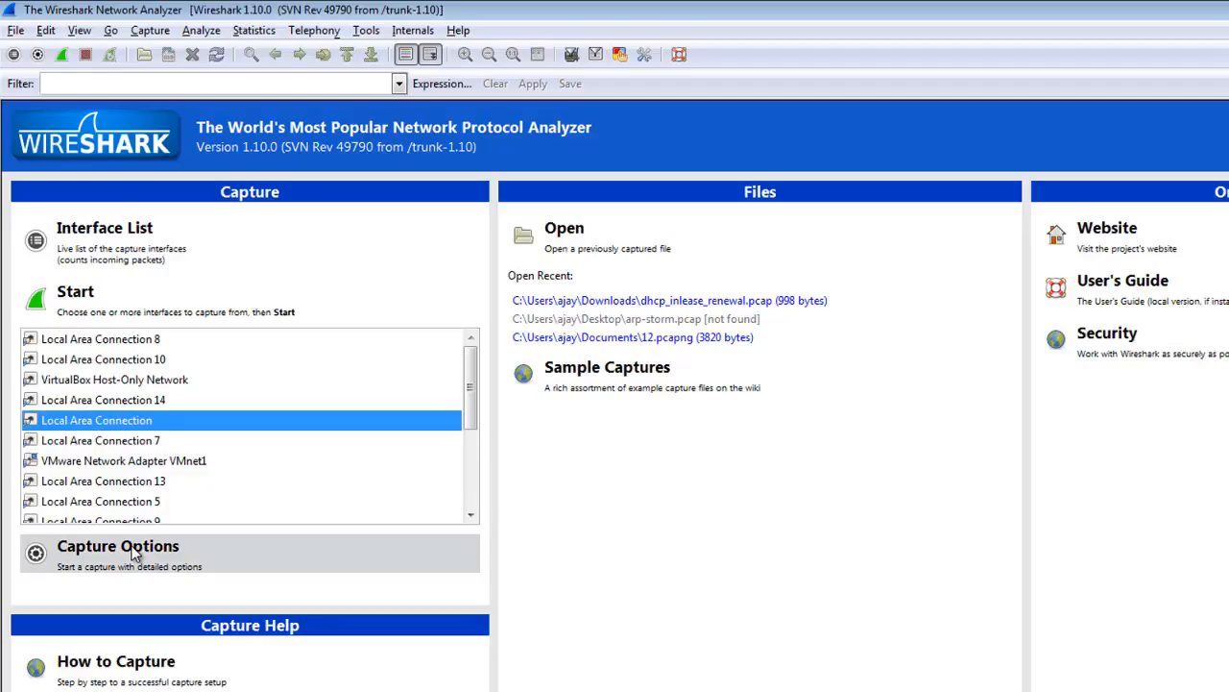
# - Give the Local Area Connection capture the saved HTTP TCP port (80) filter, 'tcp port http'
pyautogui.click(119, 545)
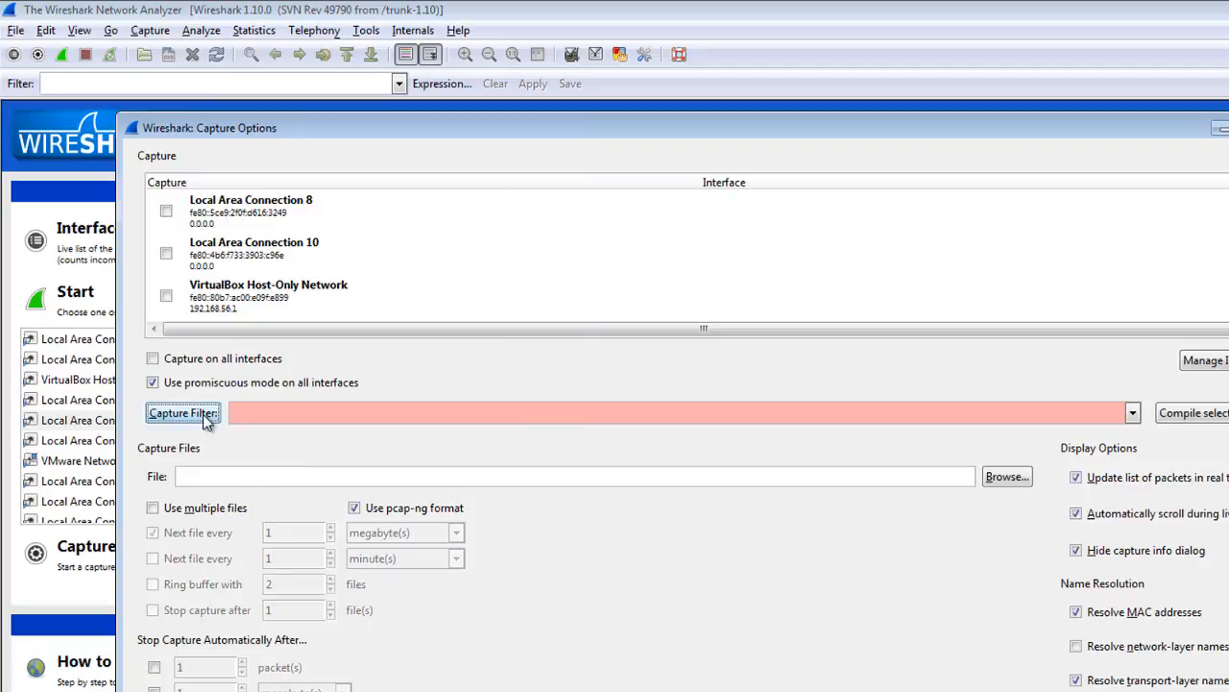
pyautogui.click(183, 412)
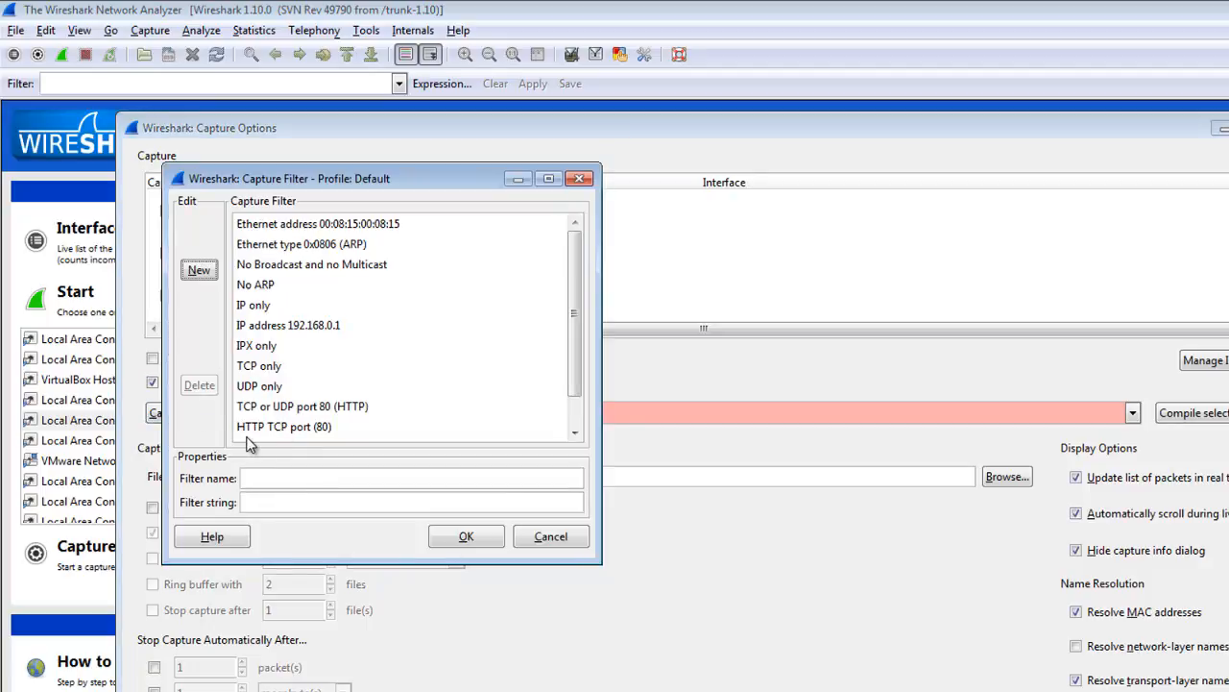
pyautogui.moveTo(309, 438)
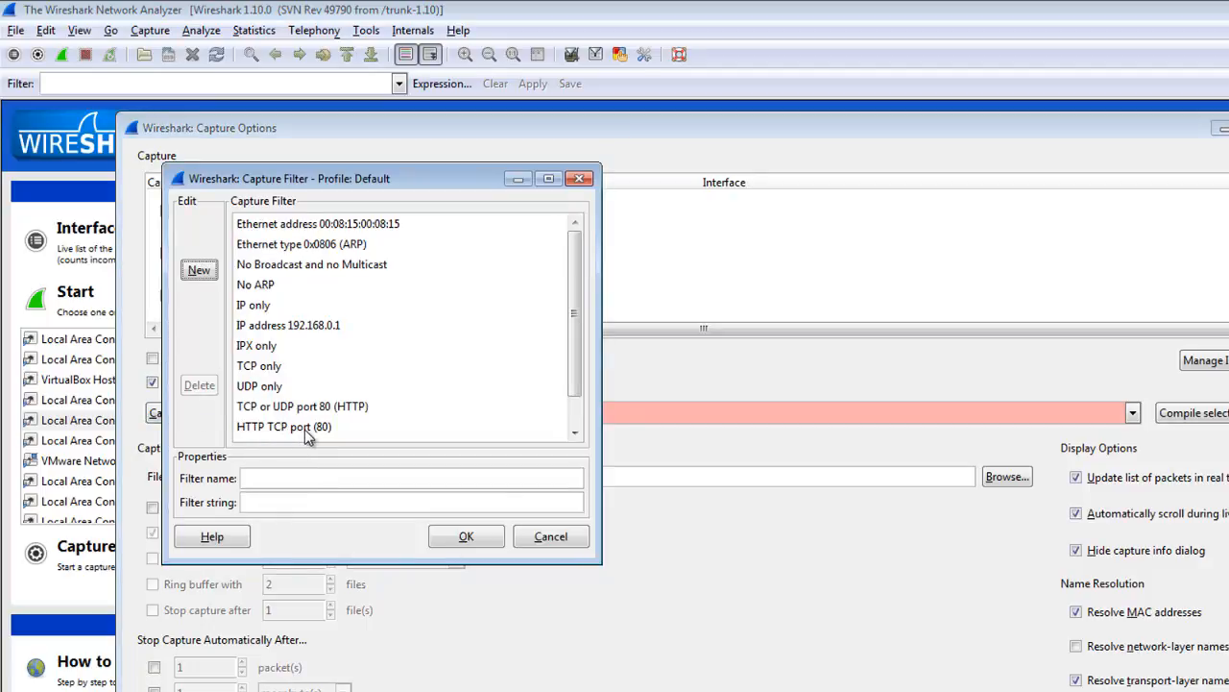
pyautogui.click(464, 536)
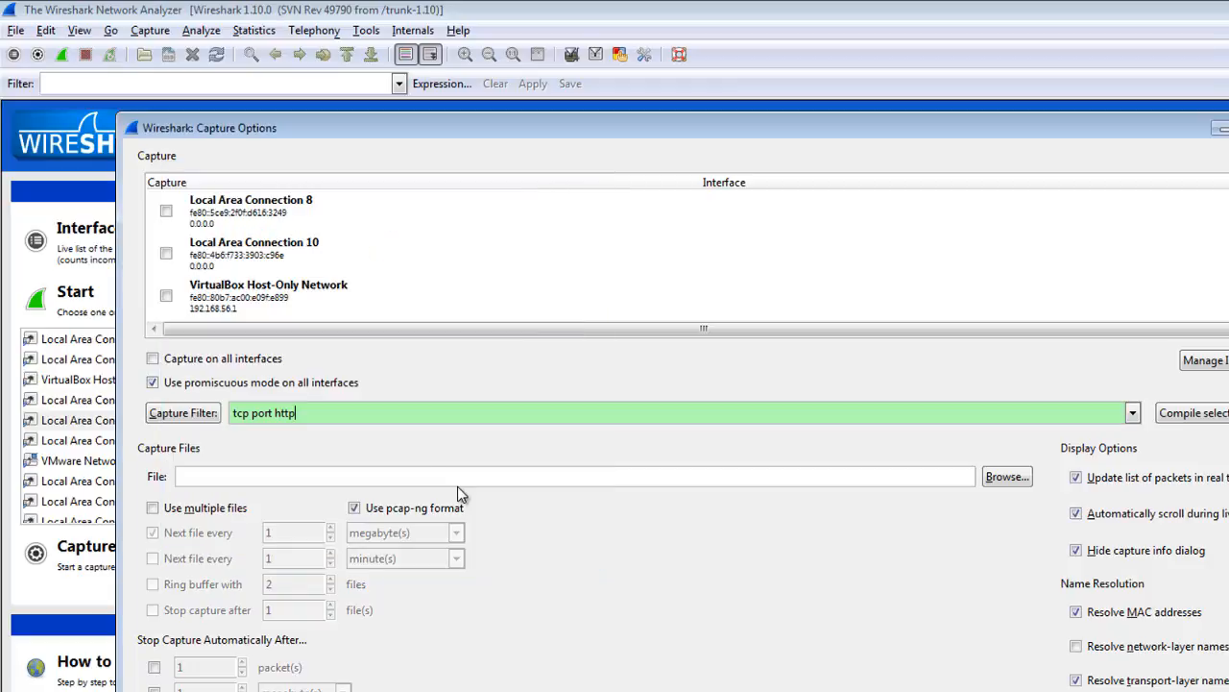
pyautogui.moveTo(306, 426)
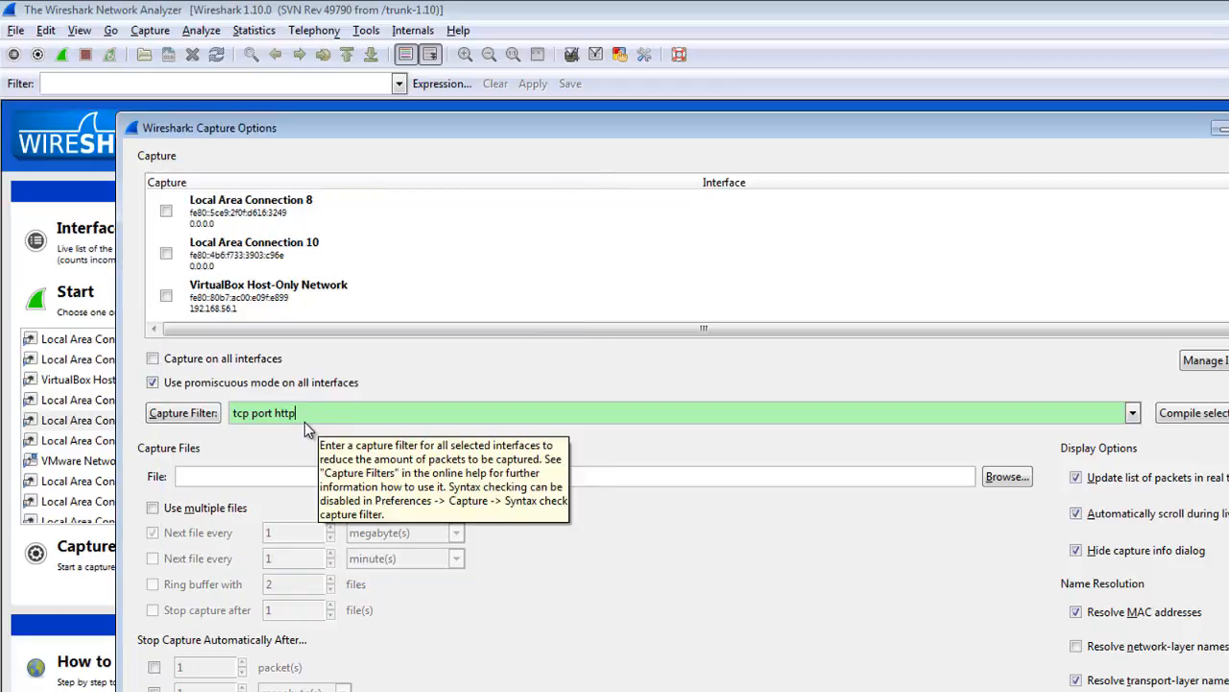